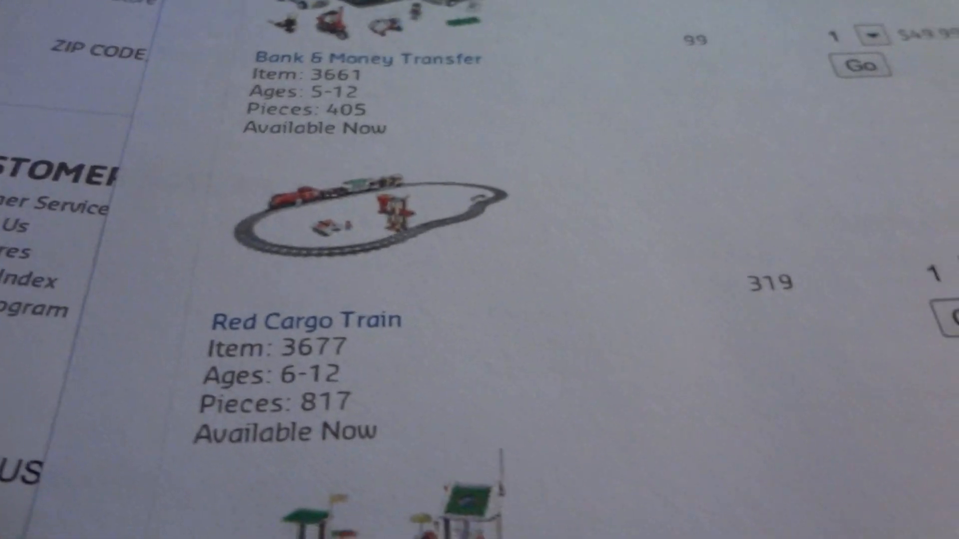
scroll("down", 3)
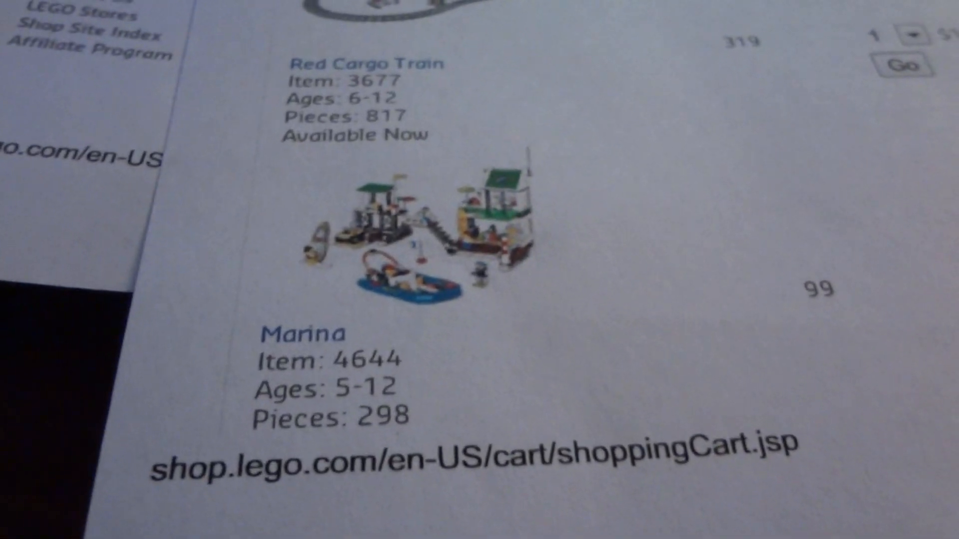